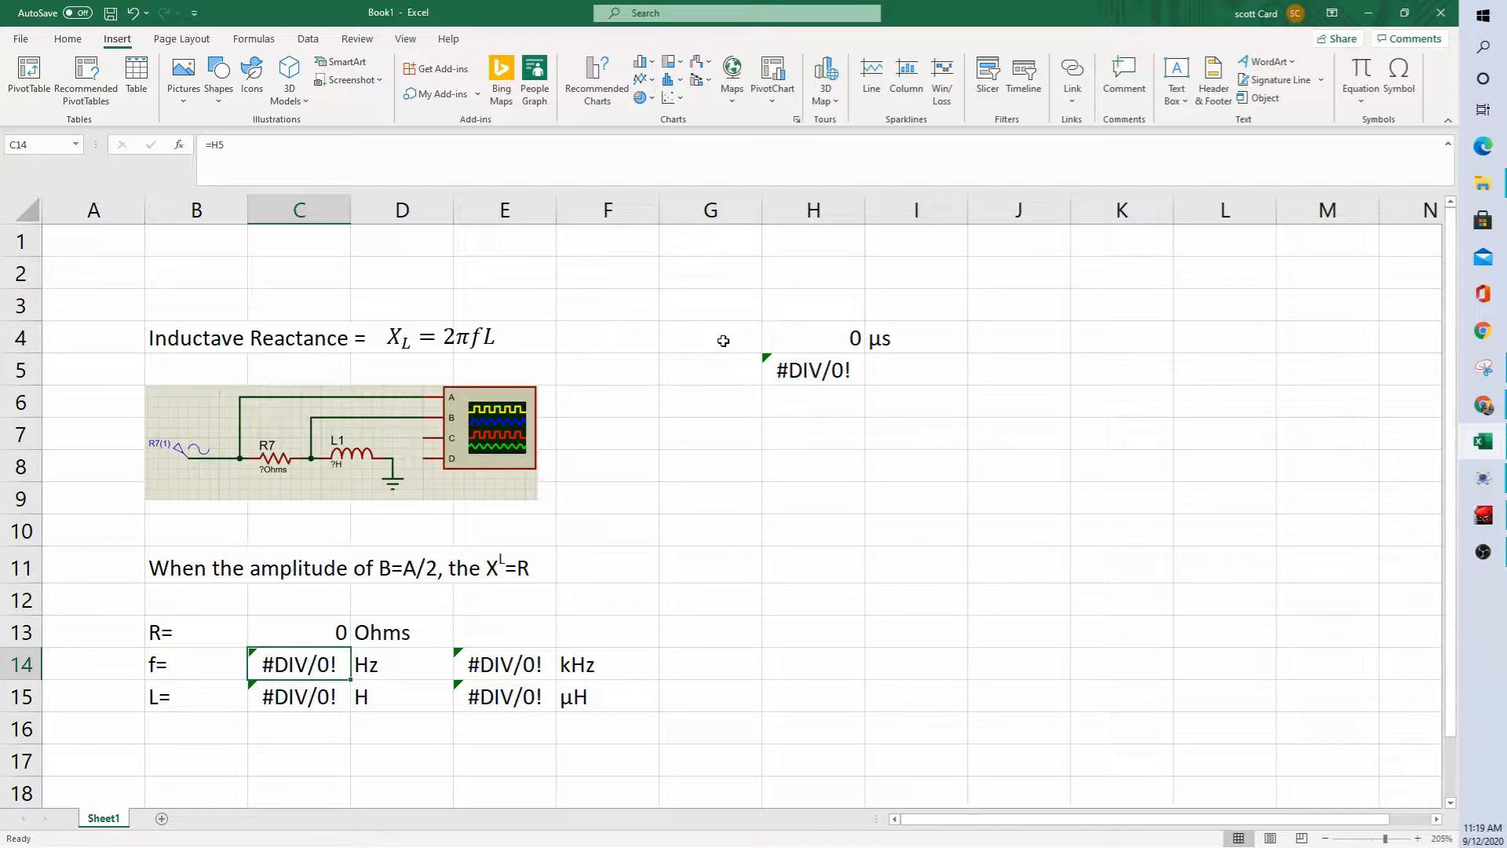
pyautogui.moveTo(149, 363)
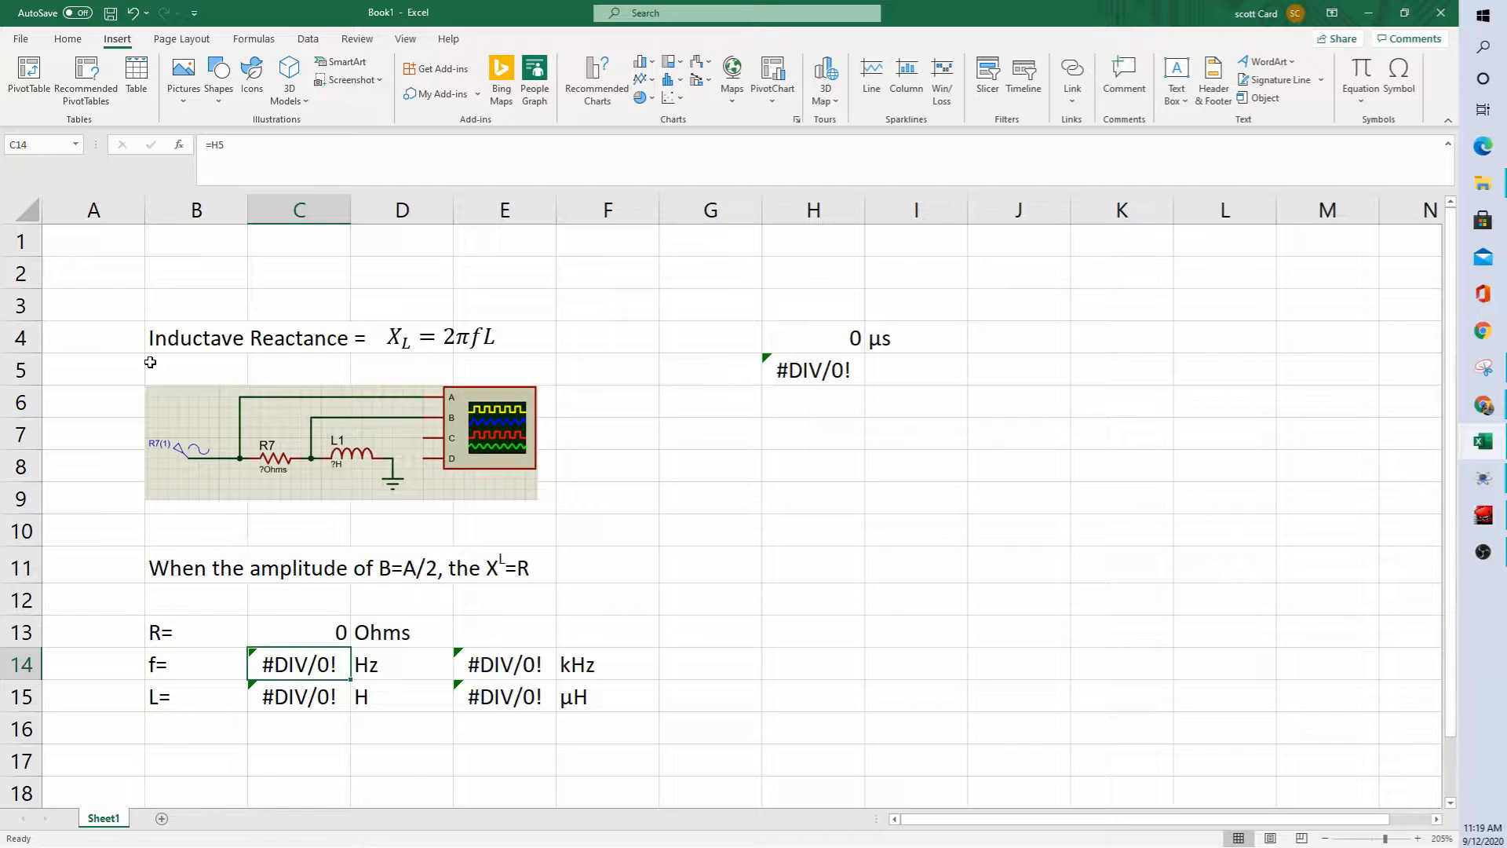
pyautogui.moveTo(212, 468)
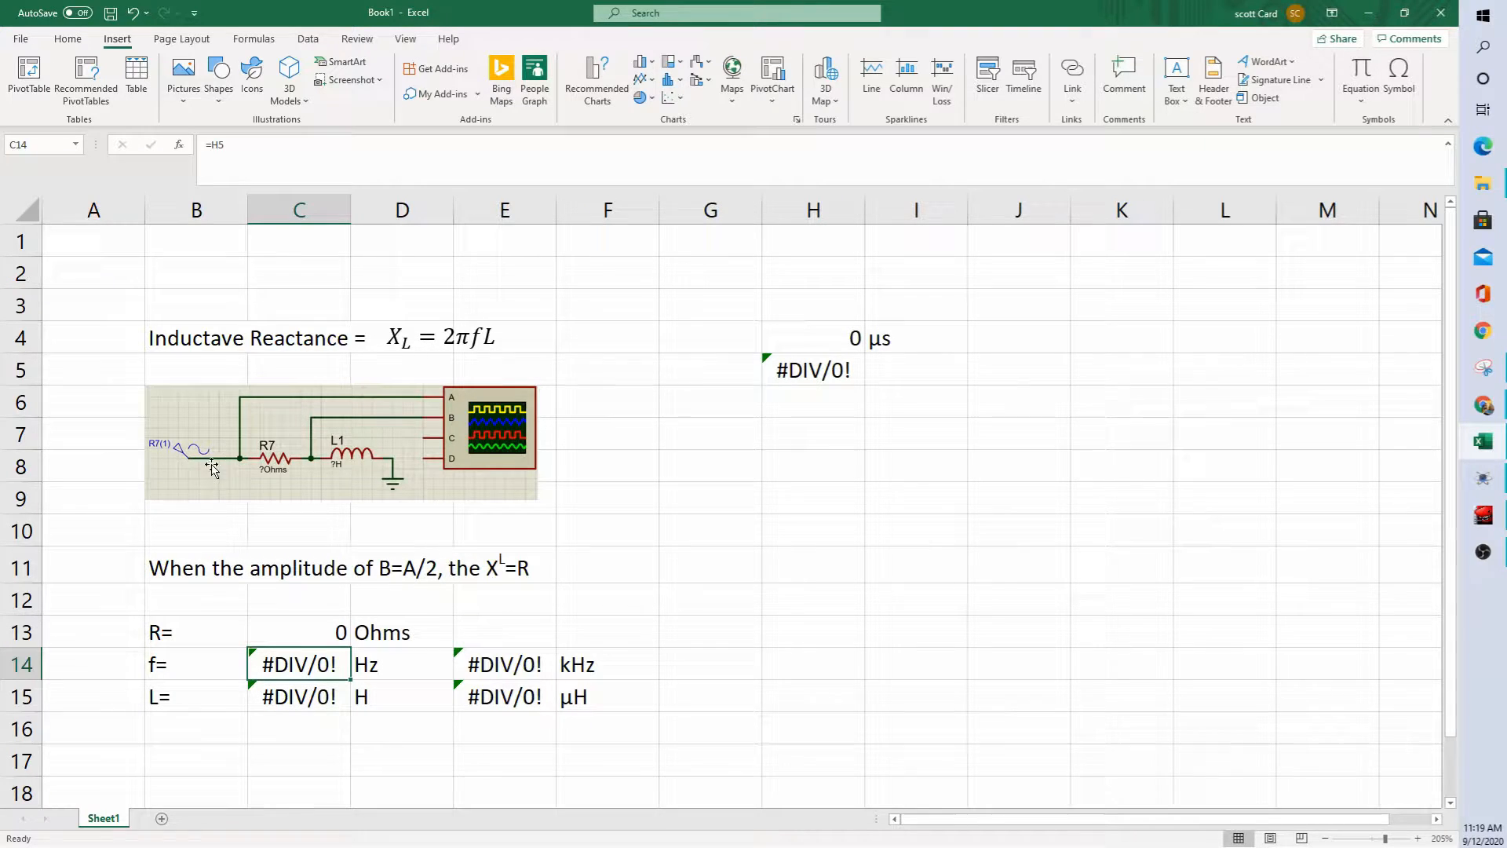
pyautogui.moveTo(340, 477)
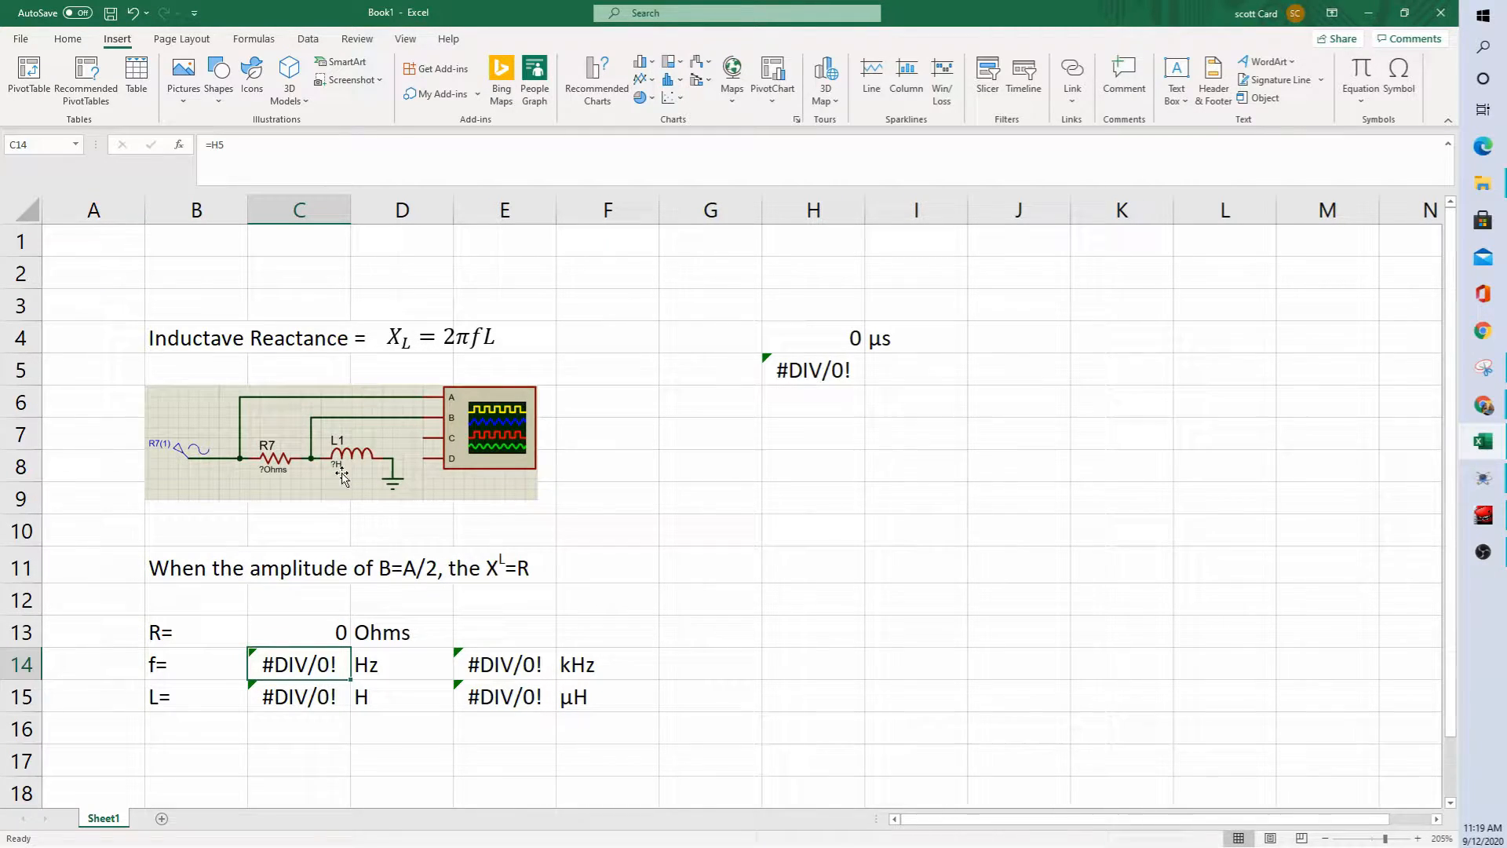
pyautogui.moveTo(186, 454)
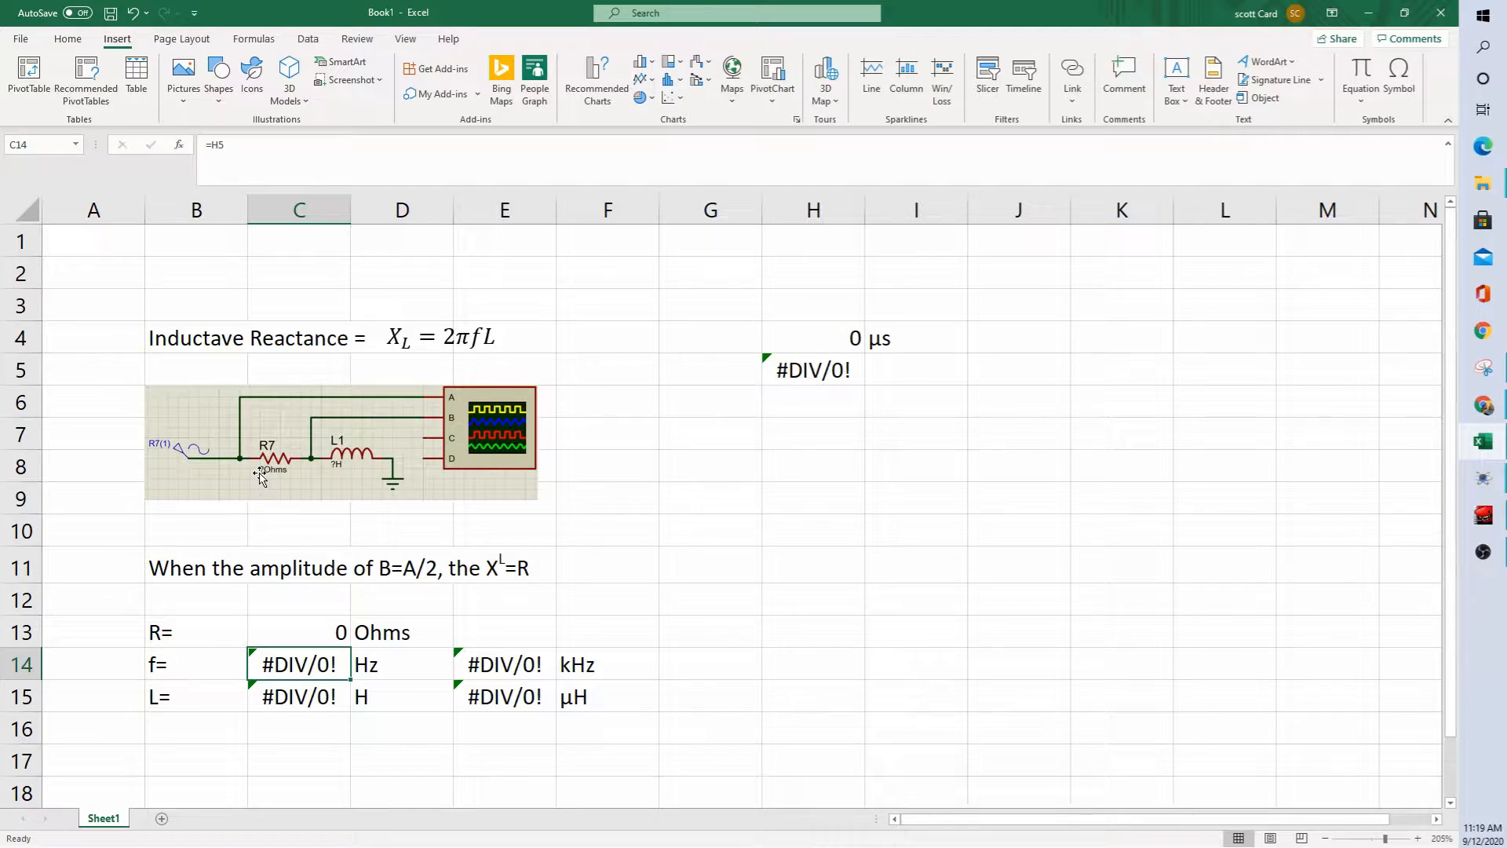
pyautogui.moveTo(243, 467)
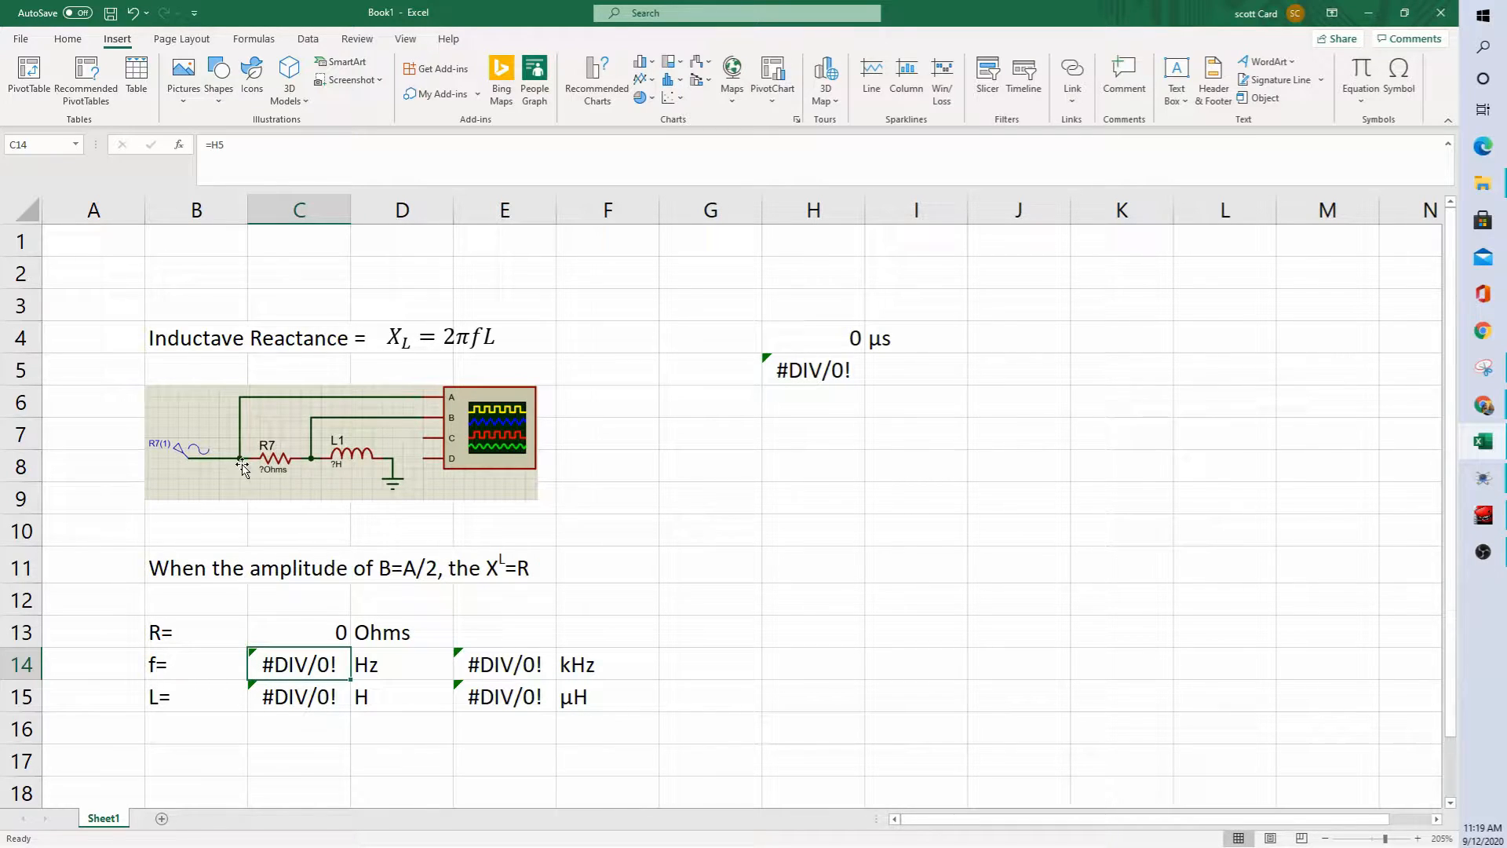
pyautogui.moveTo(334, 481)
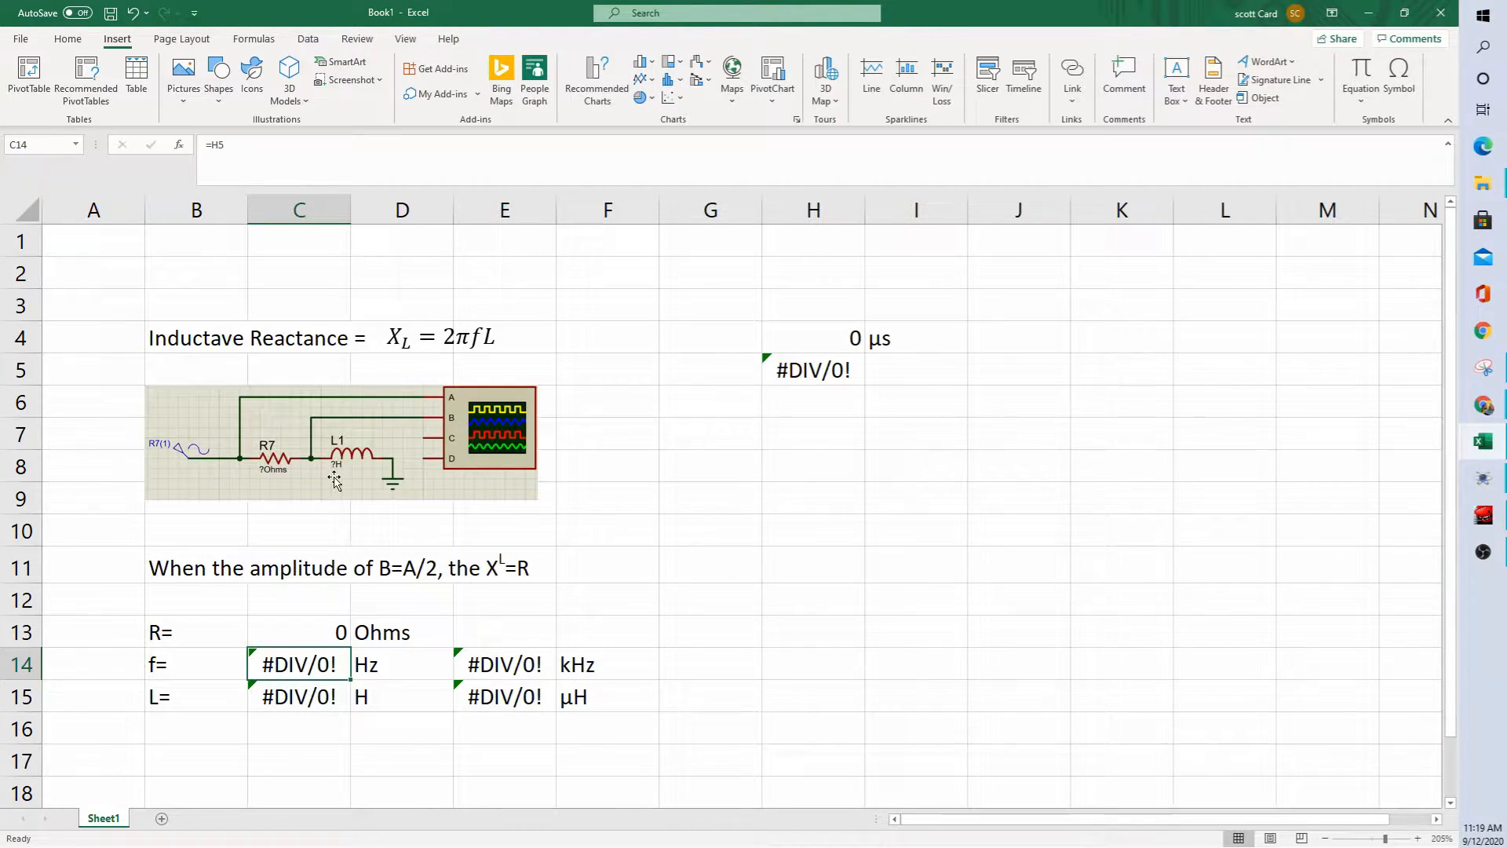
pyautogui.moveTo(398, 457)
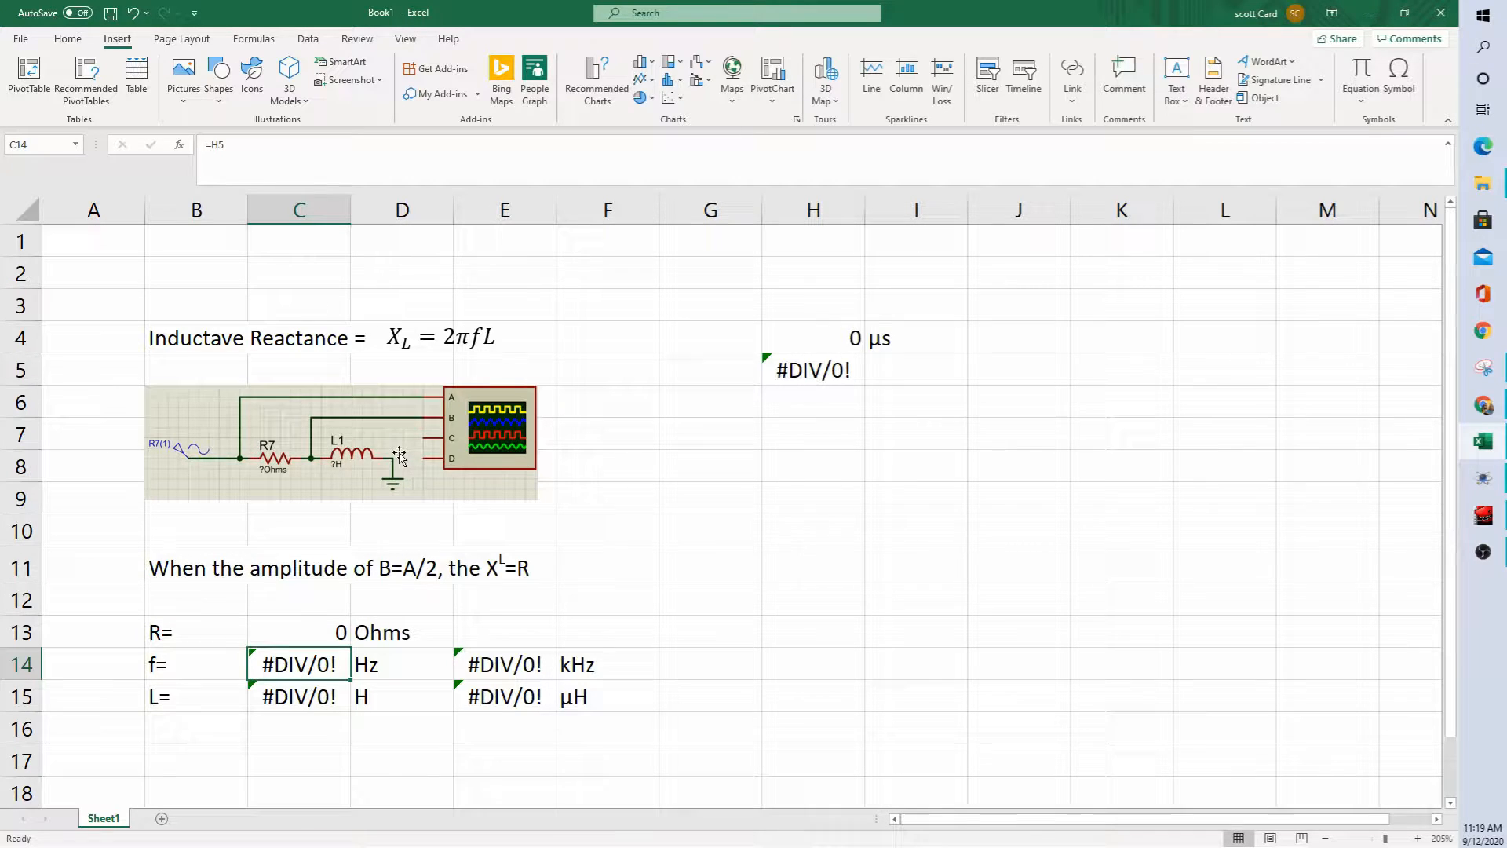
pyautogui.moveTo(452, 430)
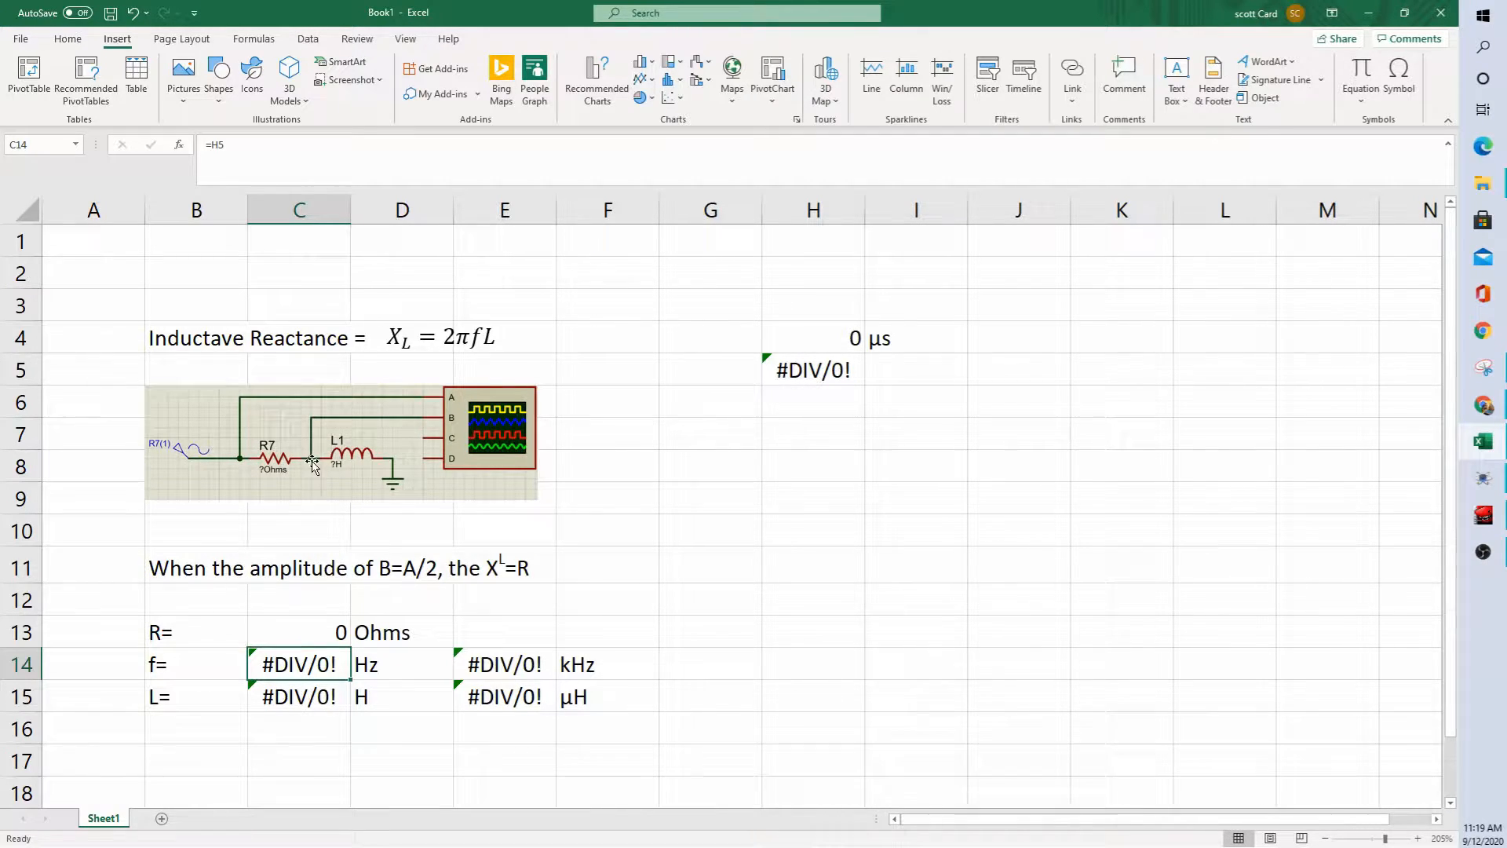
pyautogui.moveTo(336, 466)
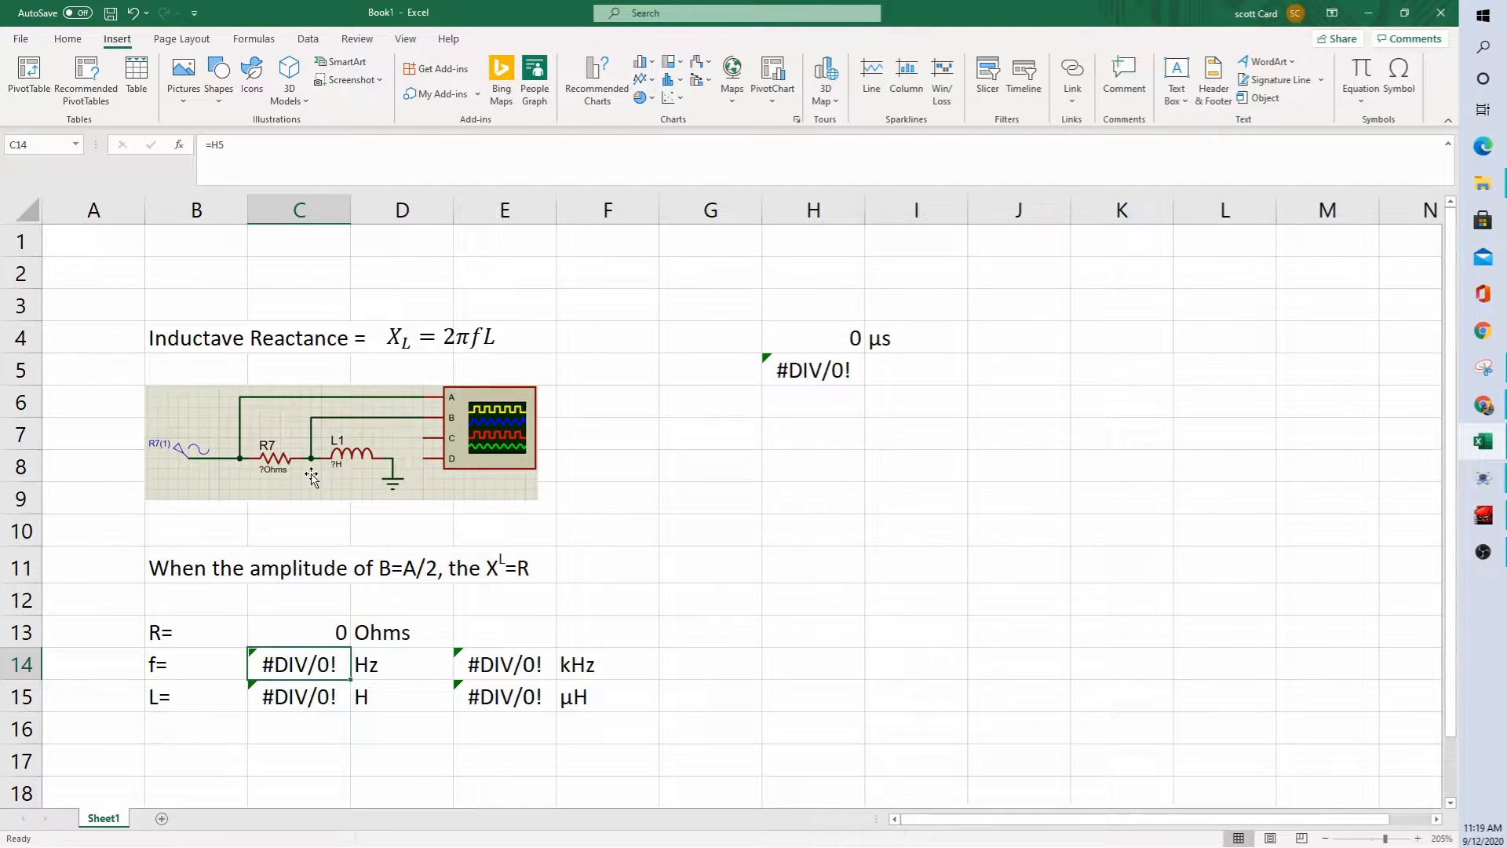
pyautogui.moveTo(348, 472)
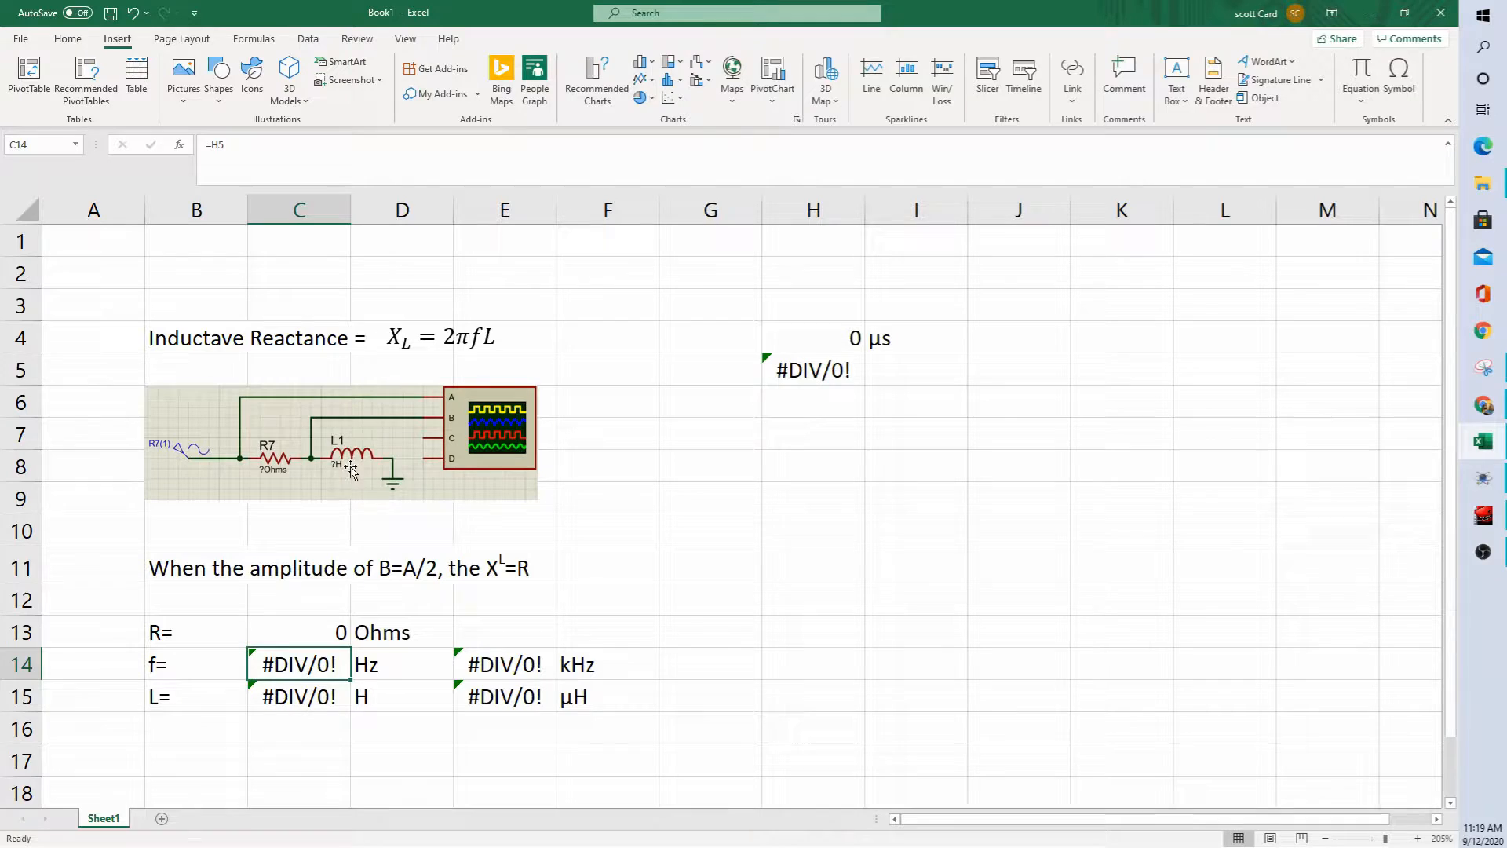
pyautogui.moveTo(284, 476)
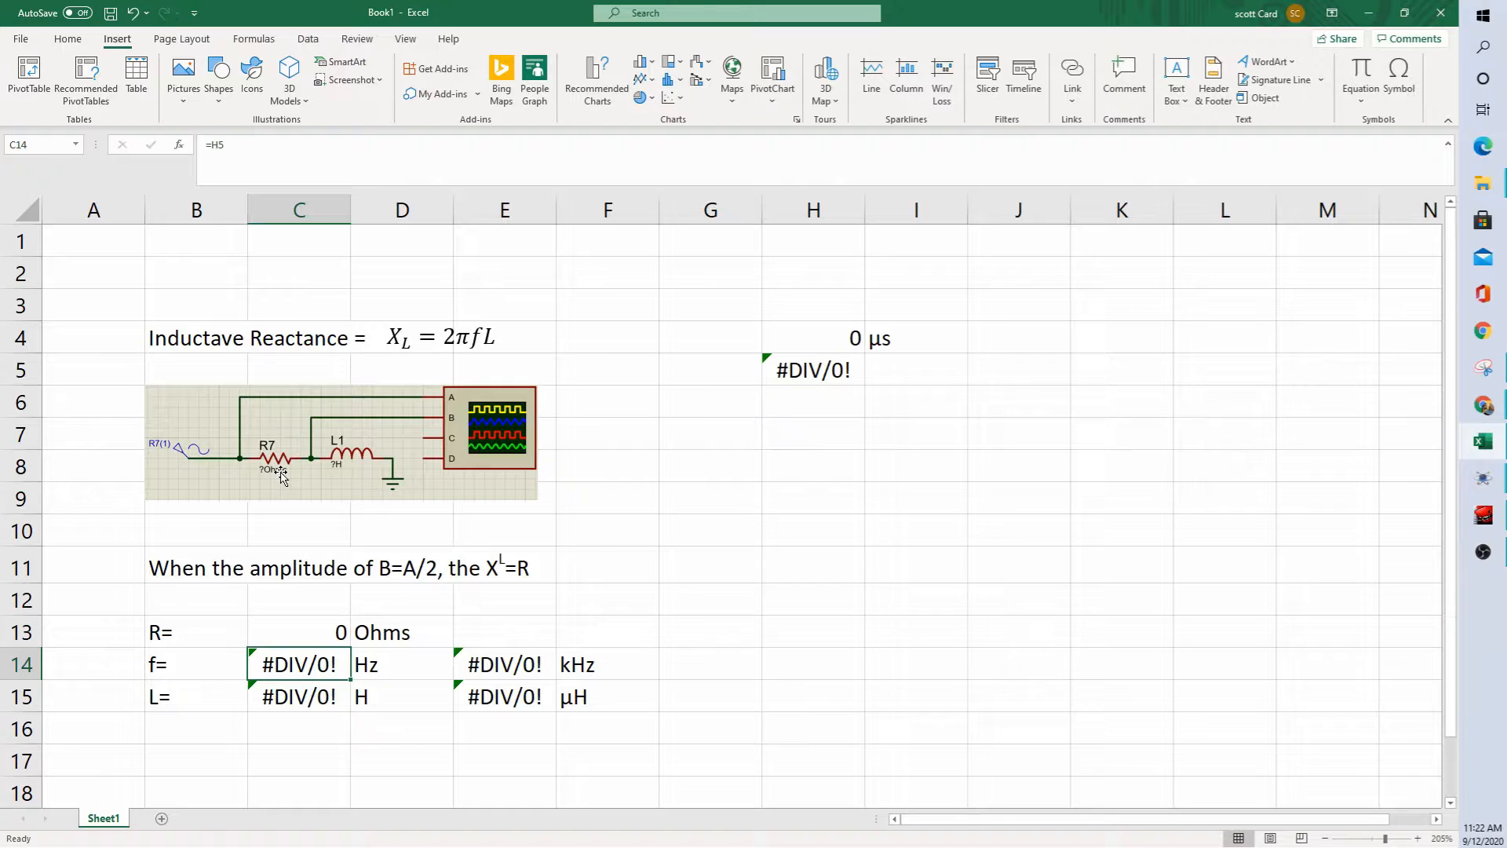
pyautogui.moveTo(688, 361)
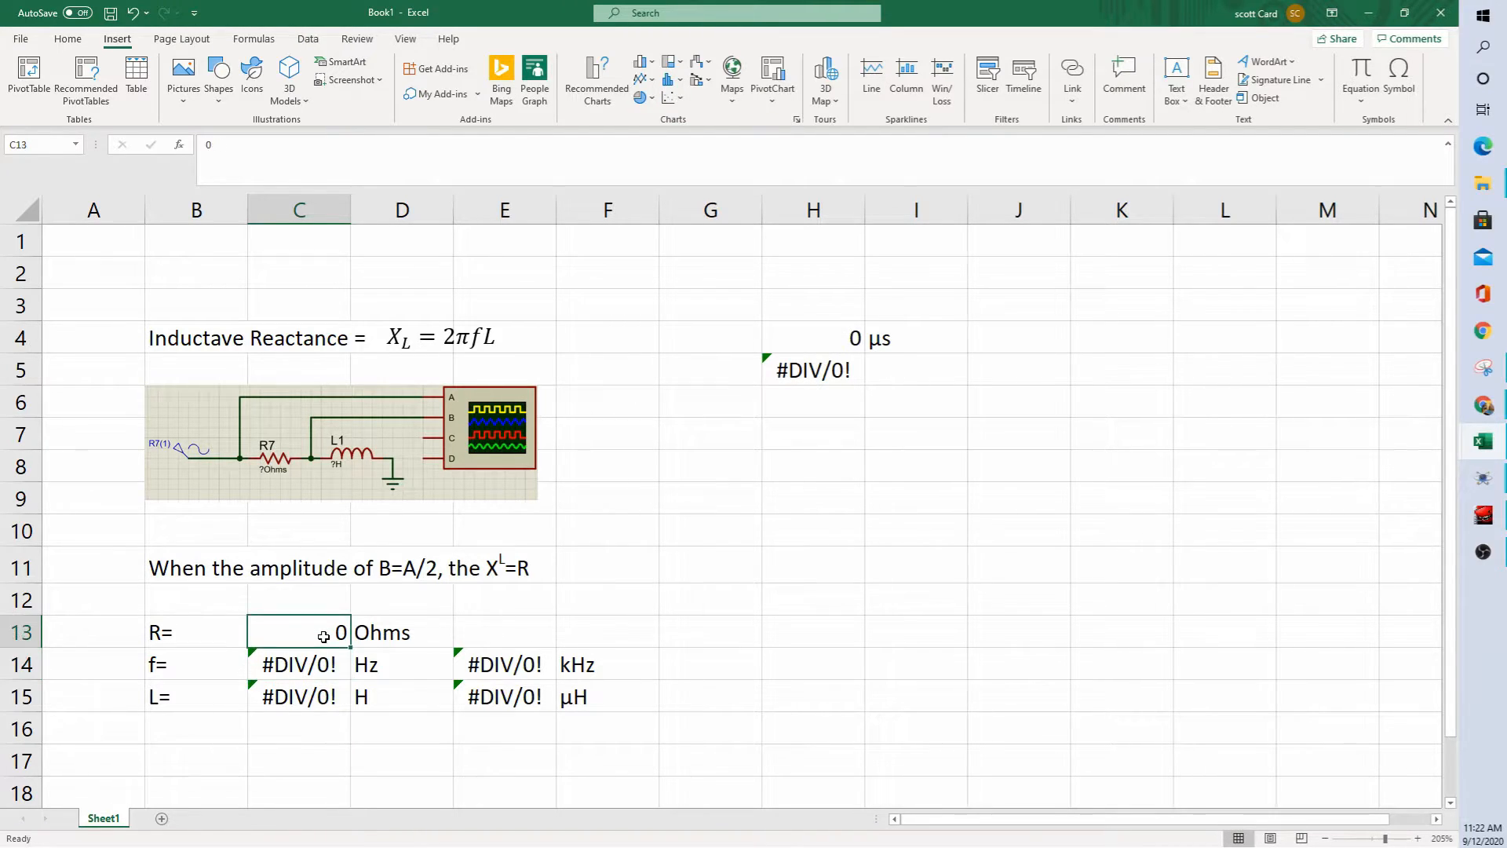
# Enter R = 159.4 Ω and period 24 µs, then review C13-C15 formulas giving 41666.67 Hz and 608.8632 µH.
pyautogui.write('159.4')
pyautogui.click(813, 337)
pyautogui.write('24')
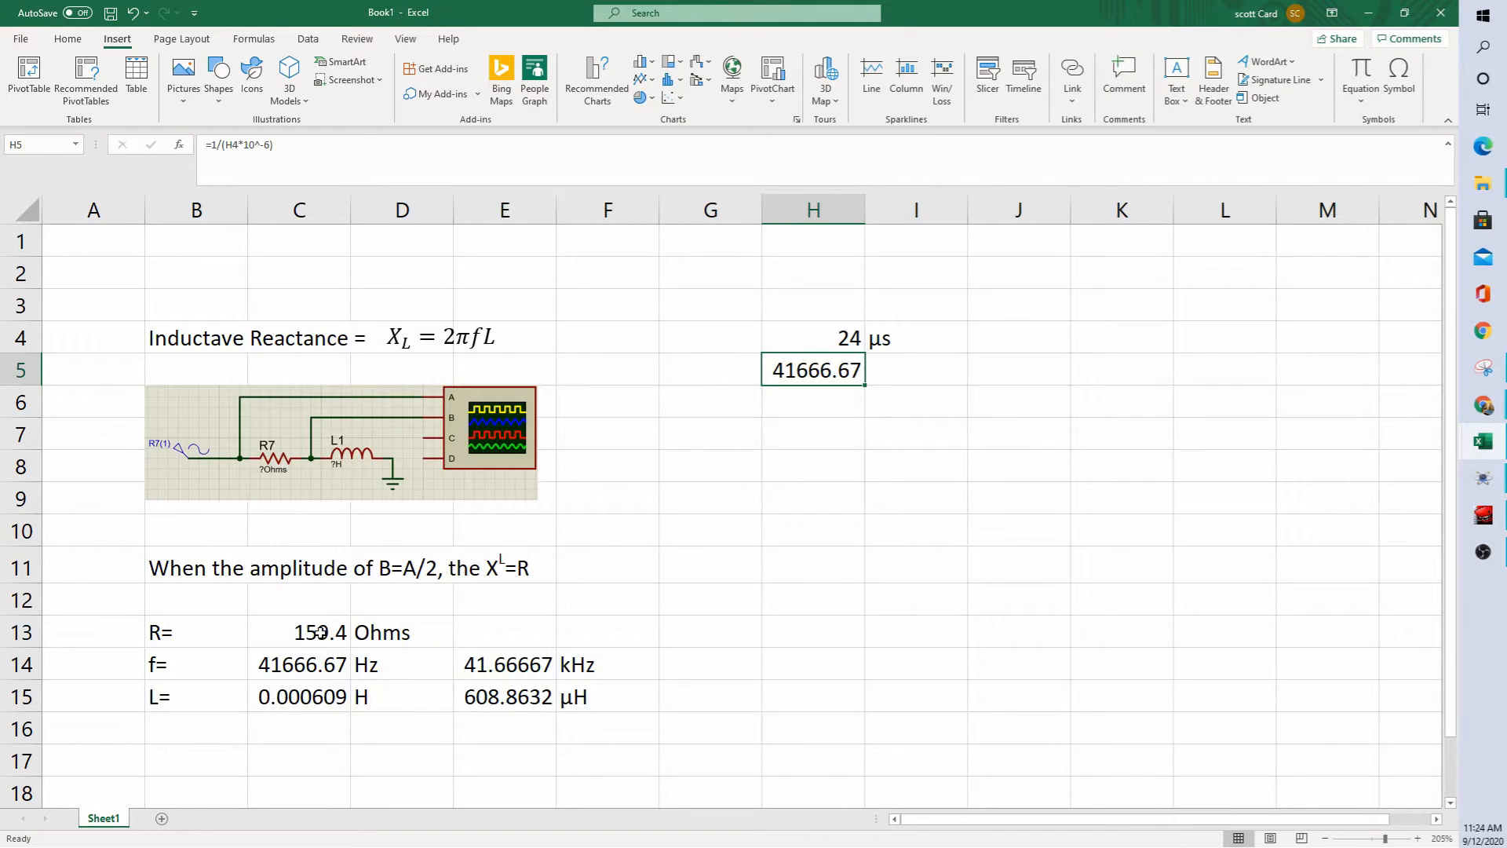
pyautogui.click(298, 631)
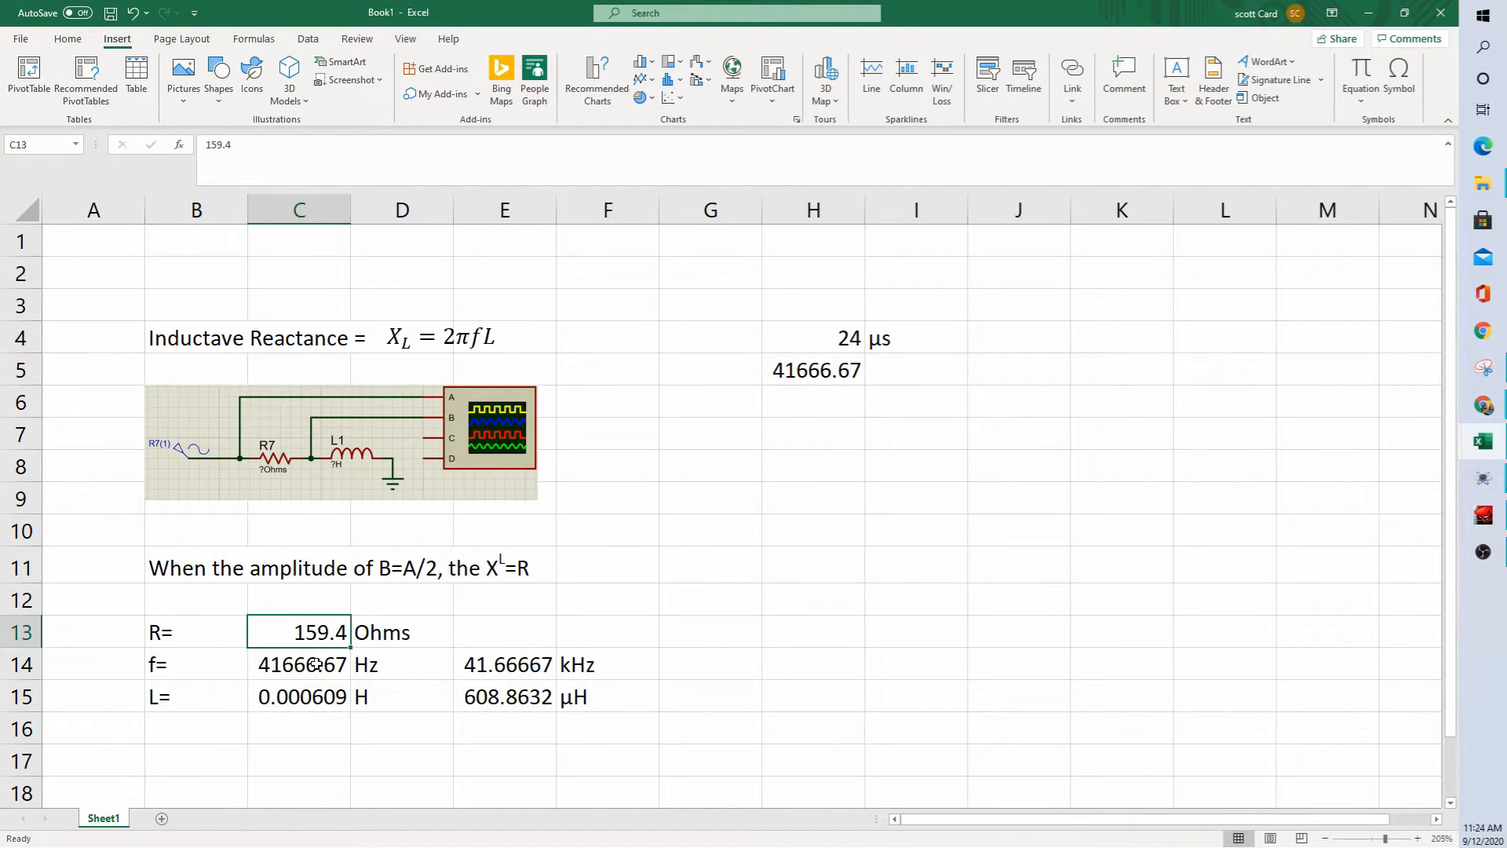
pyautogui.click(298, 664)
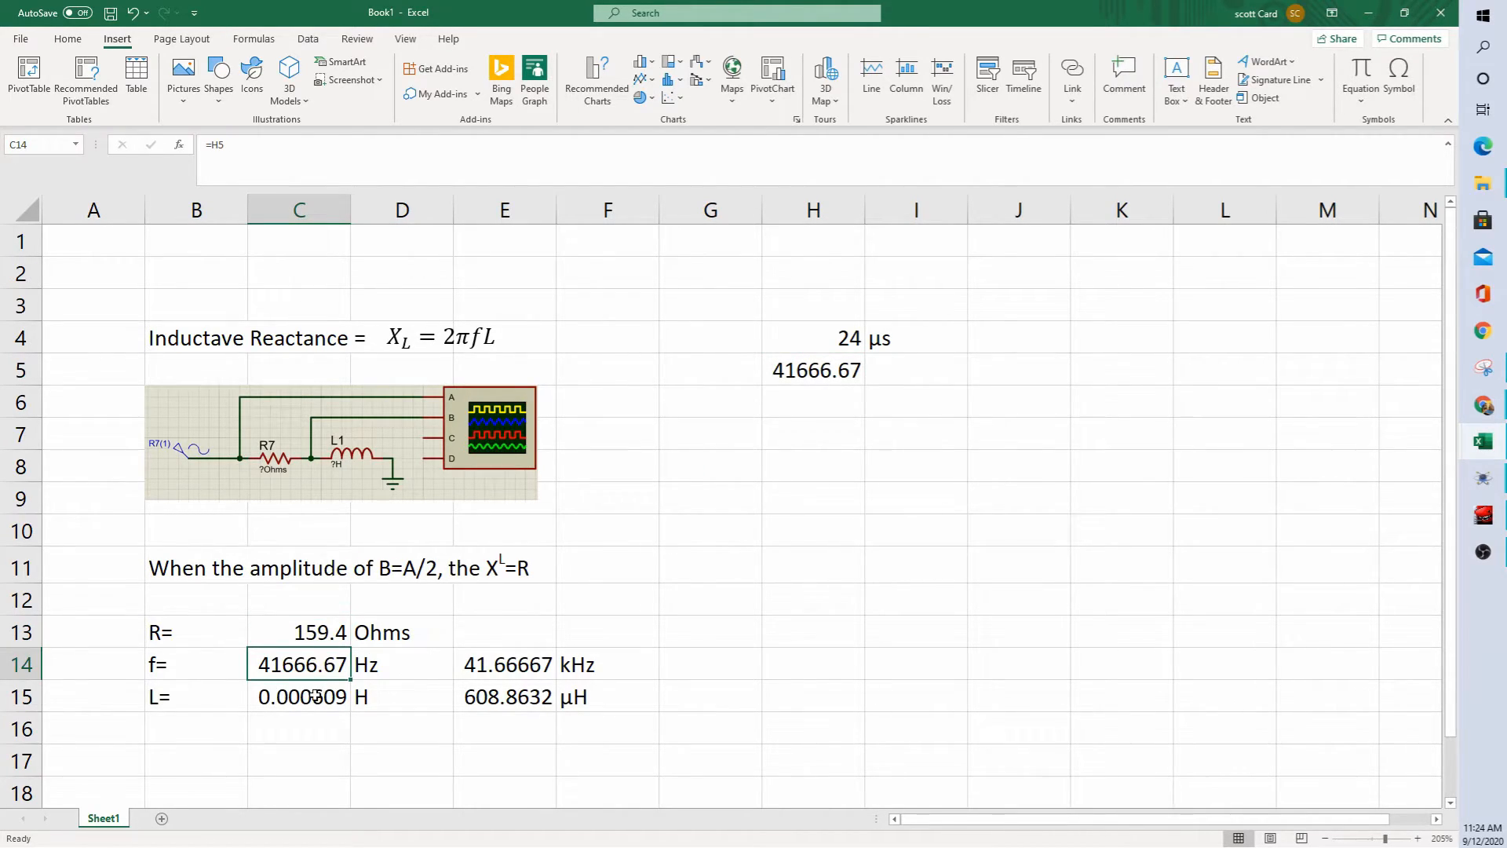
pyautogui.click(298, 695)
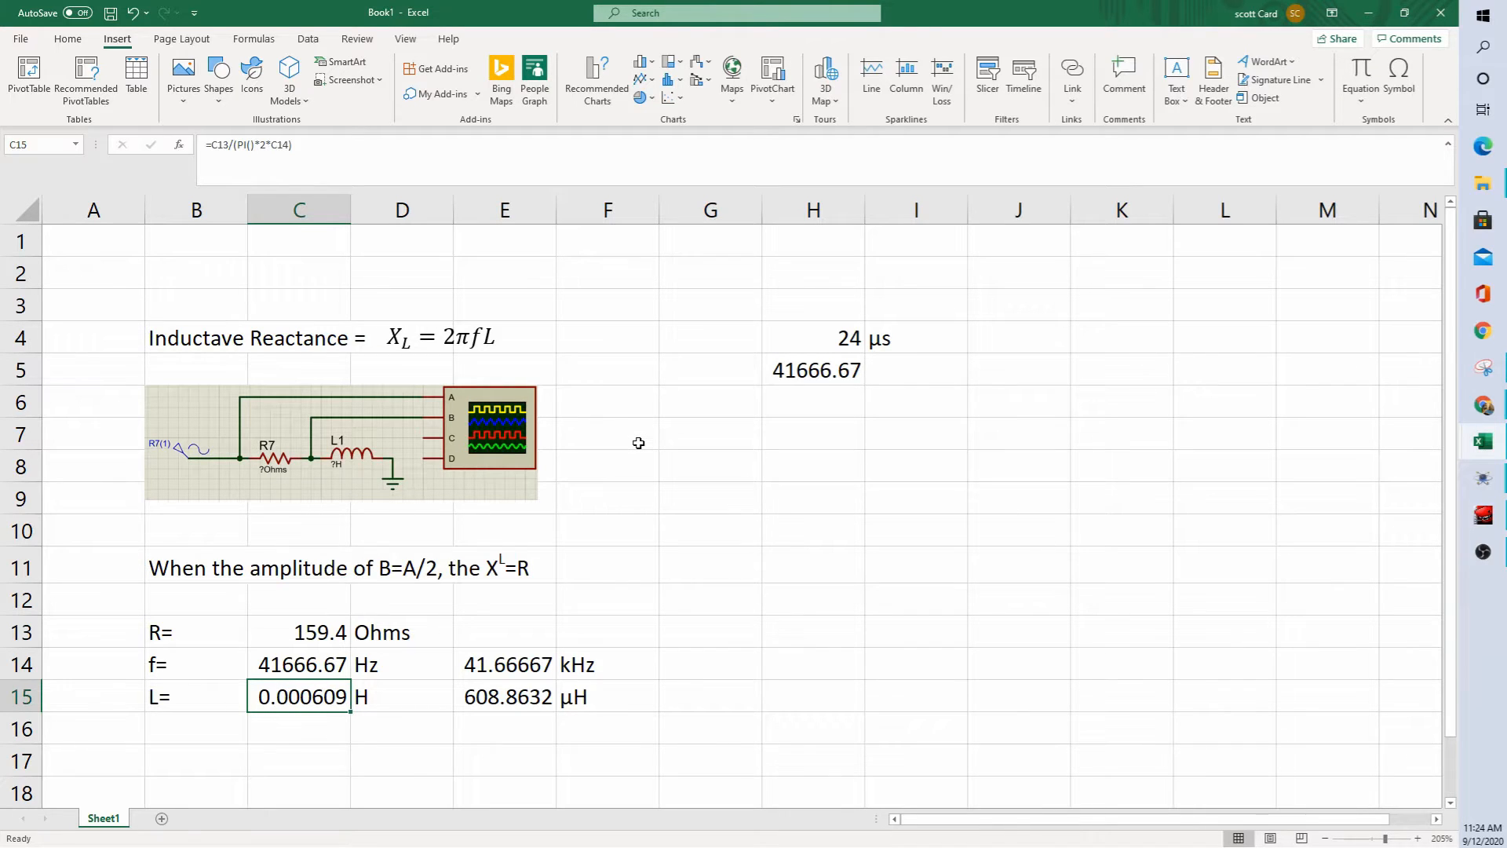